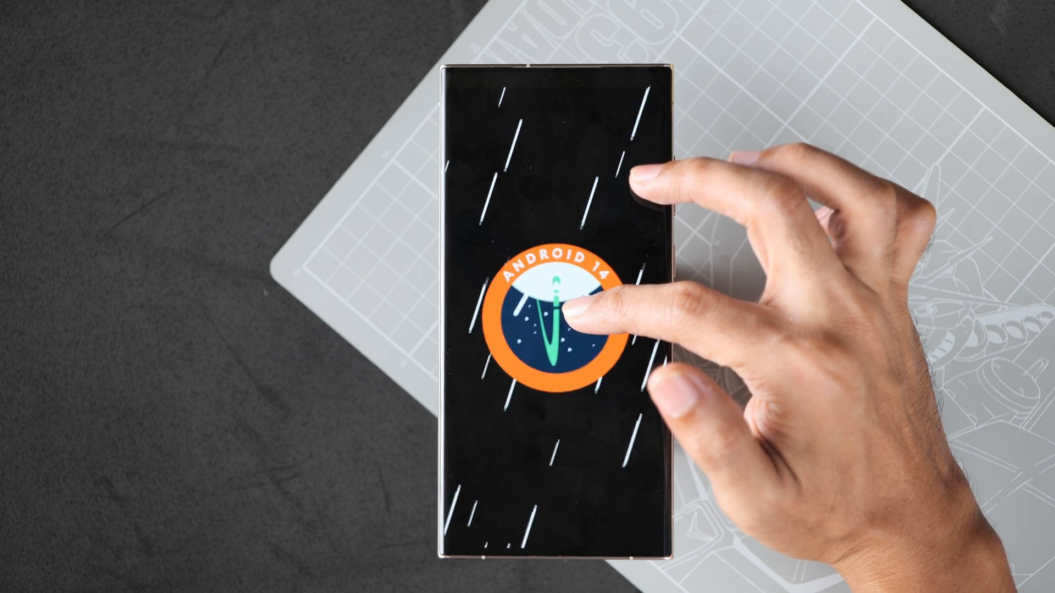
Trigger the hidden Android 14 space badge animation and return to Software information.
left_click(568, 309)
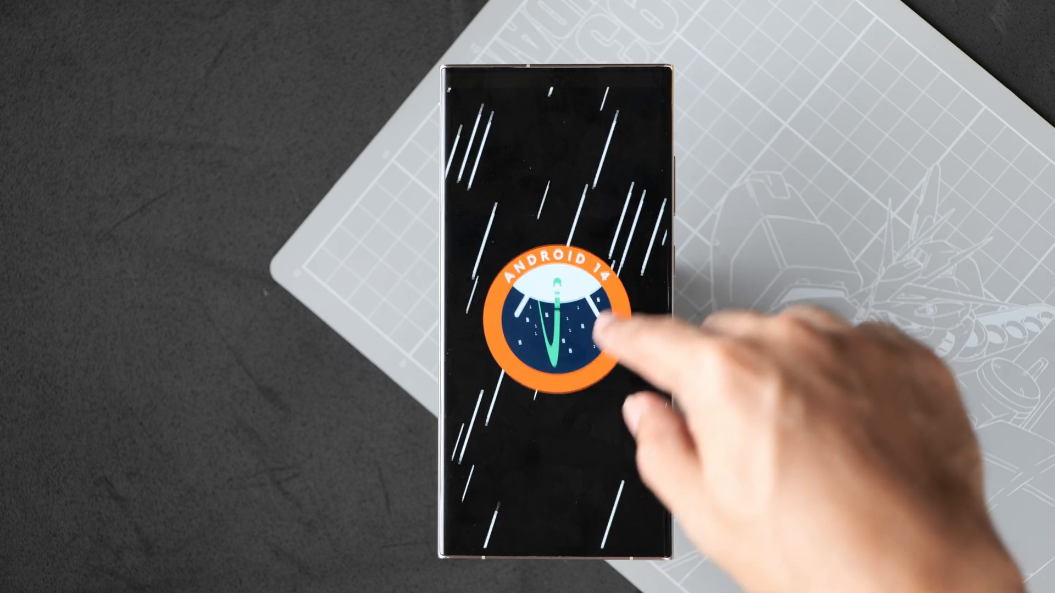
left_click(571, 317)
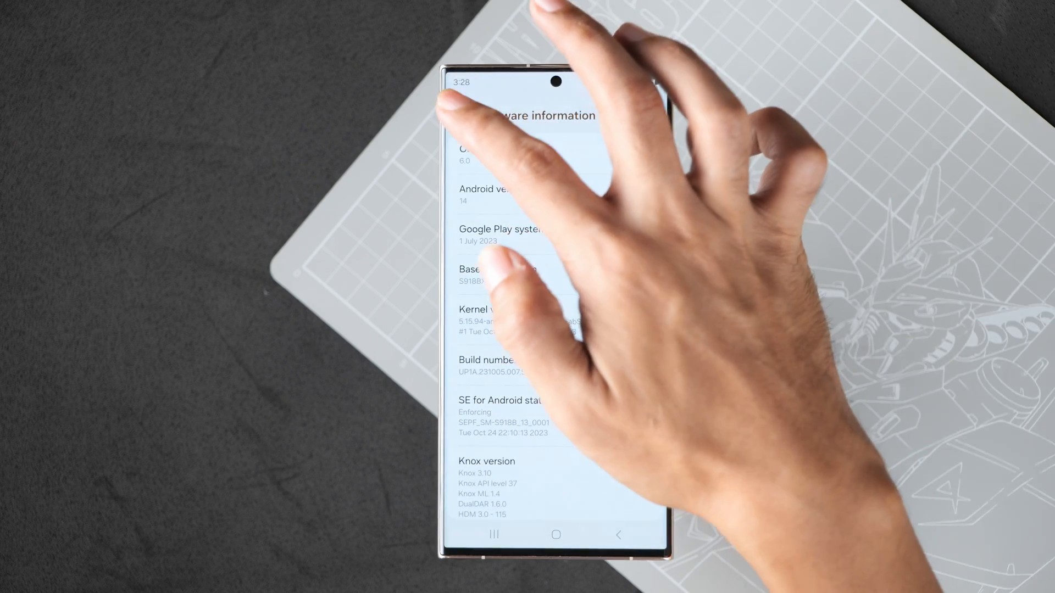
Back out of software details to the main Settings list and enter Tips and user manual.
left_click(617, 535)
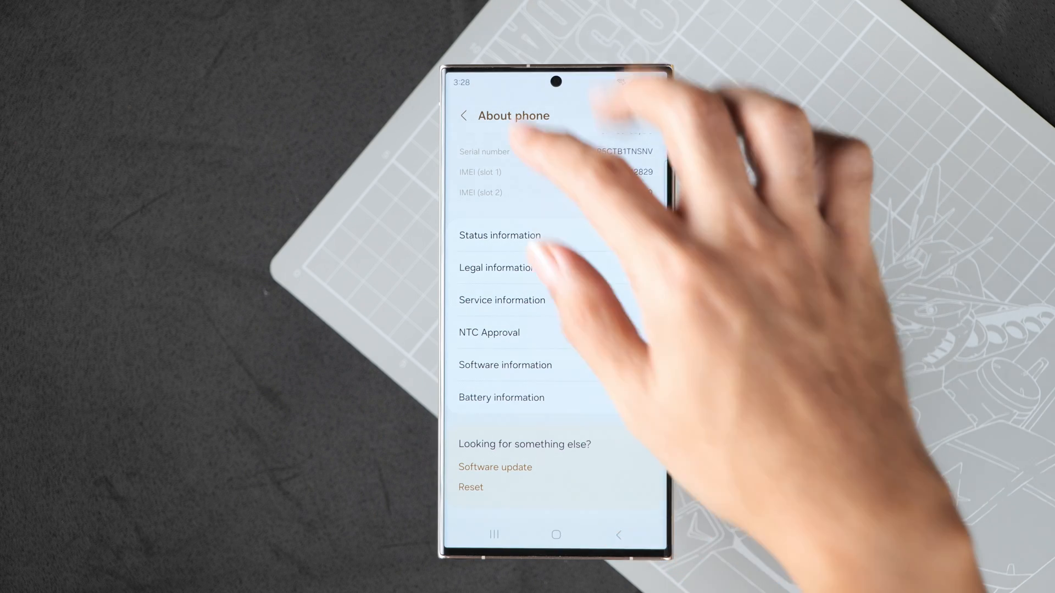
left_click(464, 116)
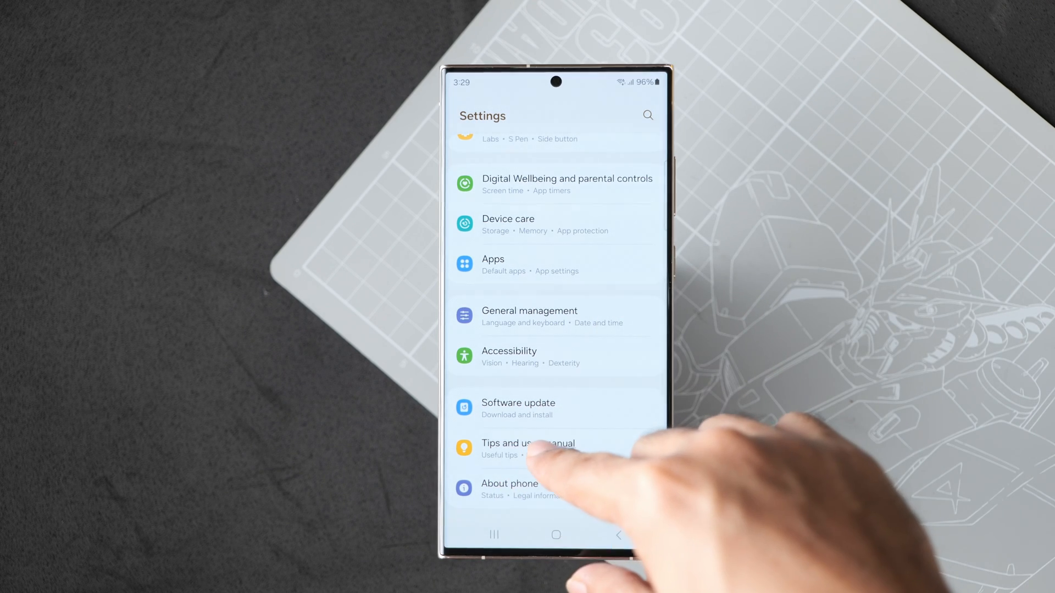
left_click(528, 448)
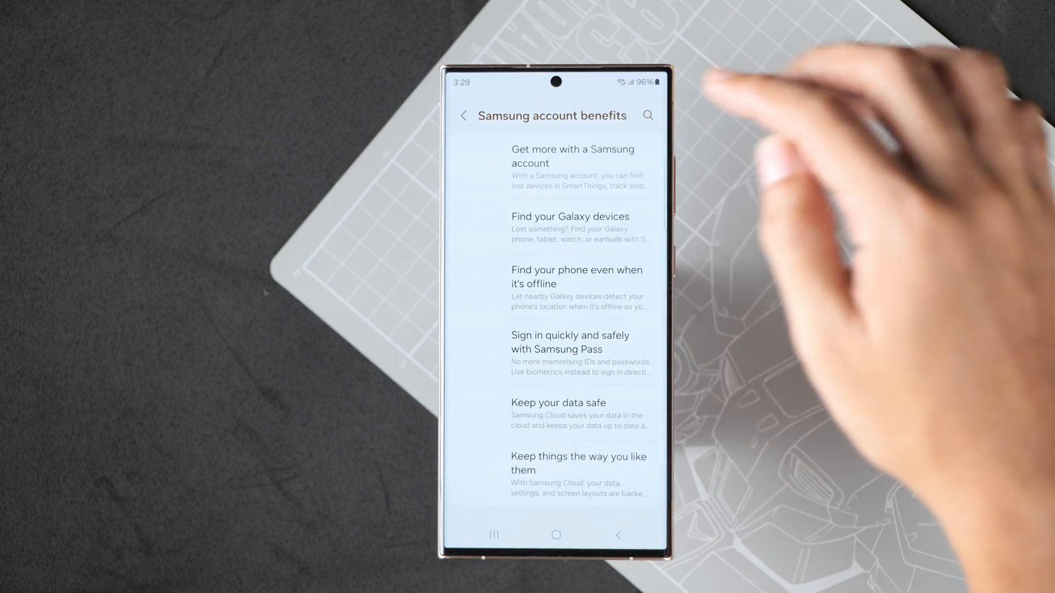
From the Tips home, show the What's new in One UI 6 list down to the Auto Blocker tip.
left_click(464, 116)
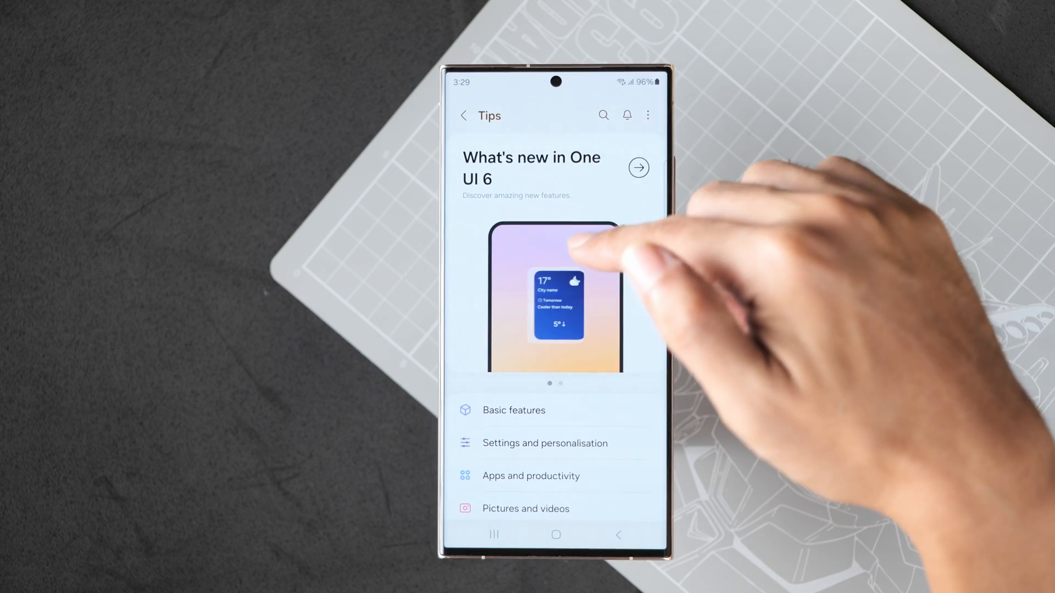
left_click(637, 167)
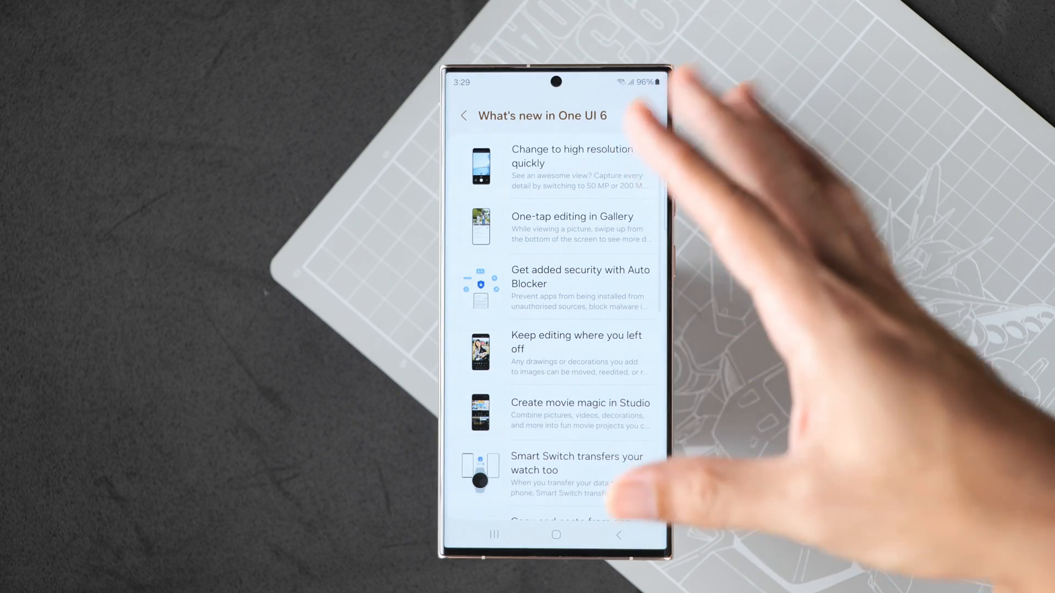
scroll("down", 3)
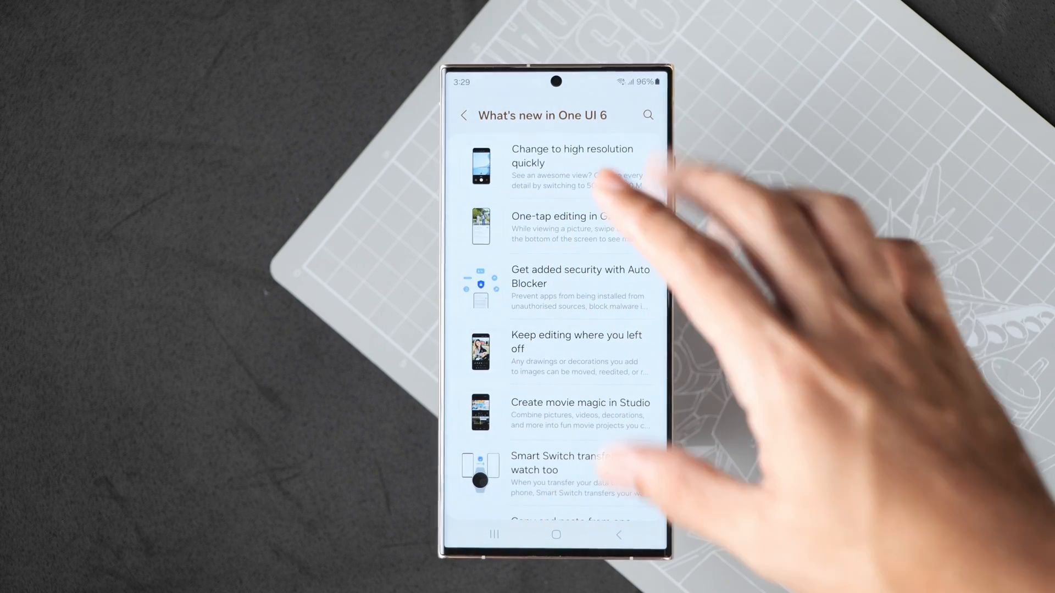
left_click(572, 165)
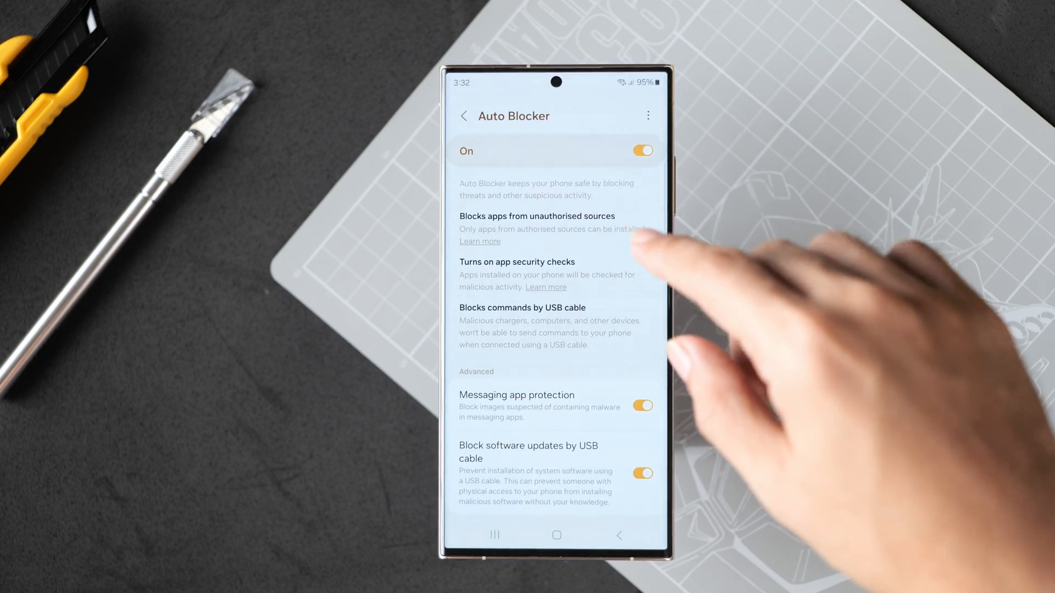
mouse_move(592, 310)
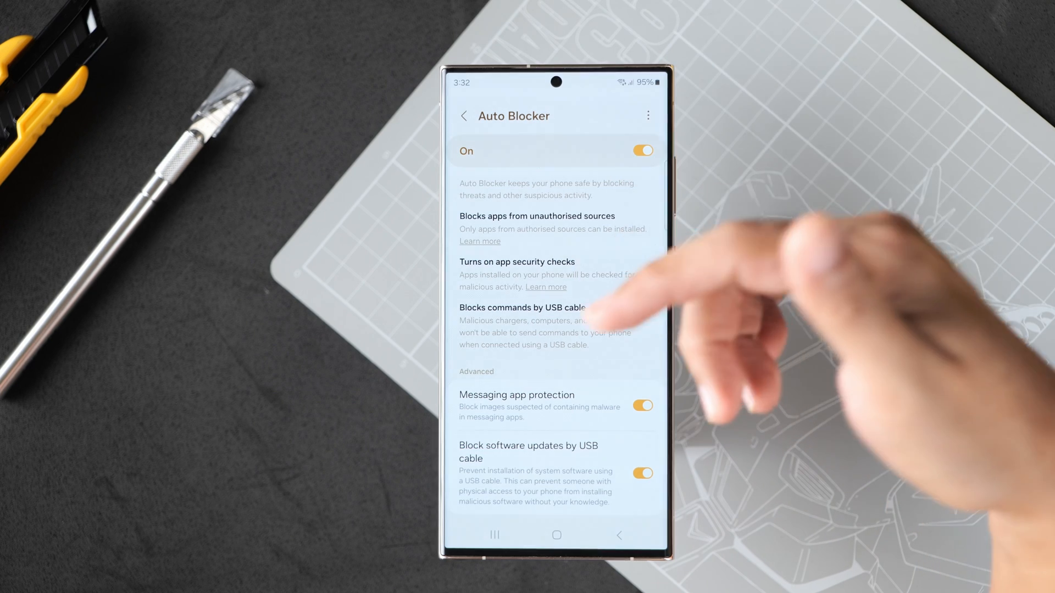
Navigate Settings > Security and privacy to the Auto Blocker page with its On toggle and protections.
left_click(639, 151)
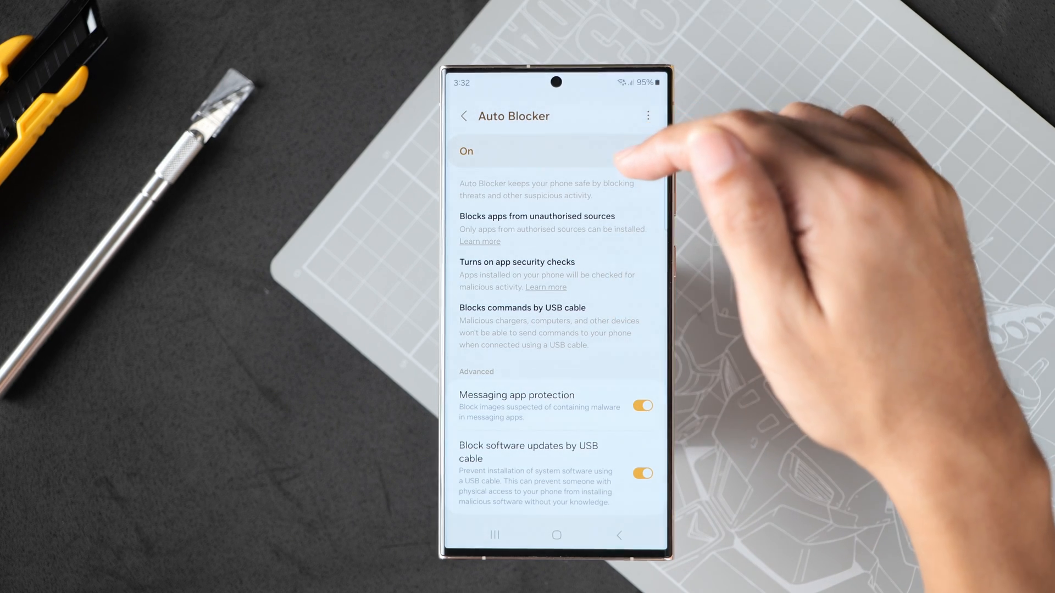
left_click(641, 151)
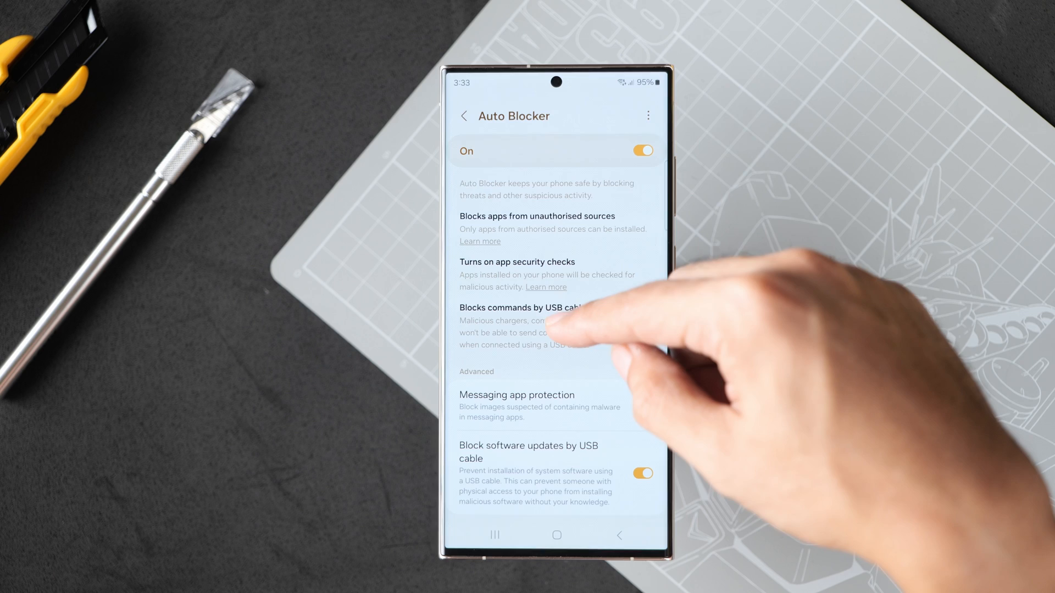
left_click(640, 405)
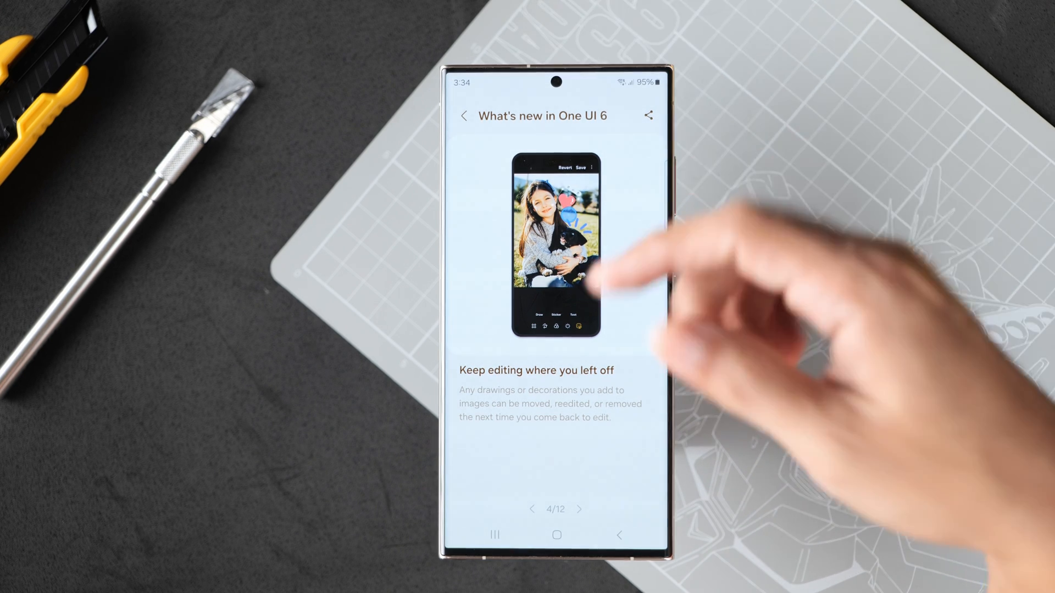
Swipe through the tip pages past Smart Switch watch transfer to 'Move content with 2 hands'.
left_click(538, 316)
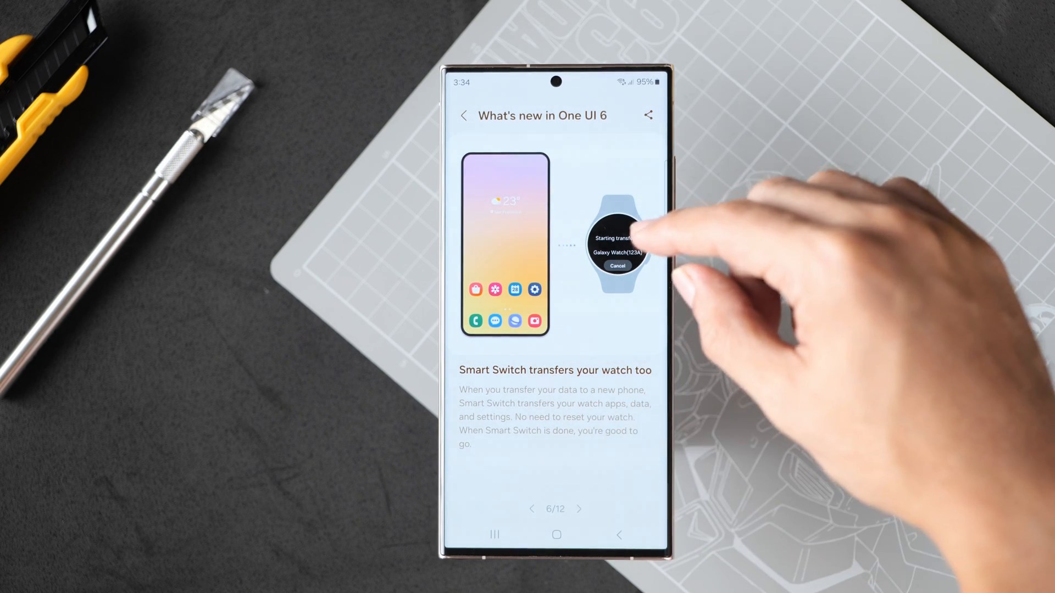
scroll("left", 3)
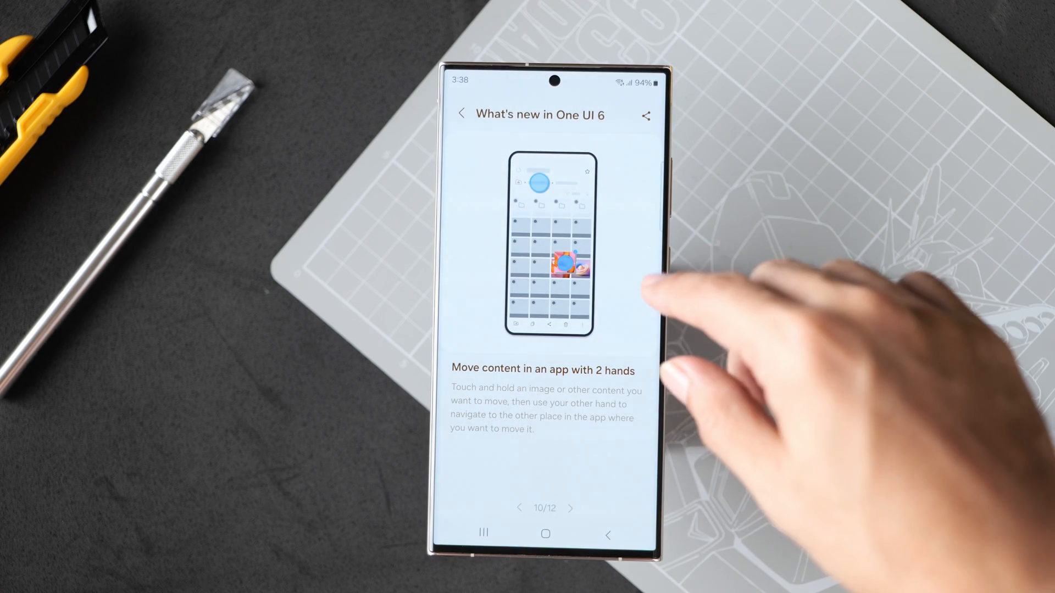
Return to the home screen from the two-hand move tip to try it out.
left_click(570, 508)
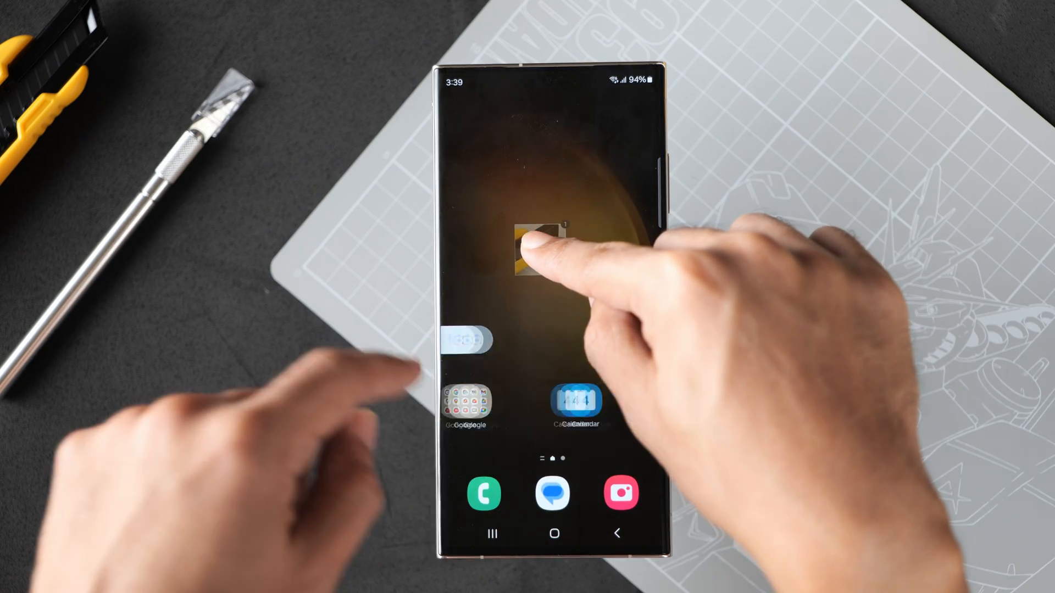
While holding a photo, share it into a new Messages conversation and choose a contact recipient.
left_click(552, 493)
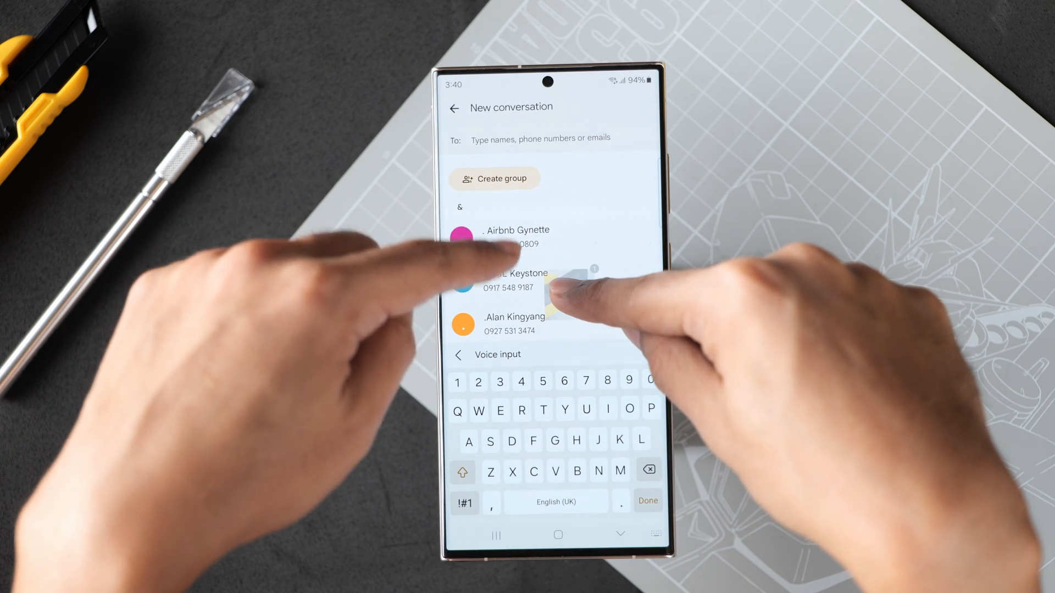
left_click(514, 230)
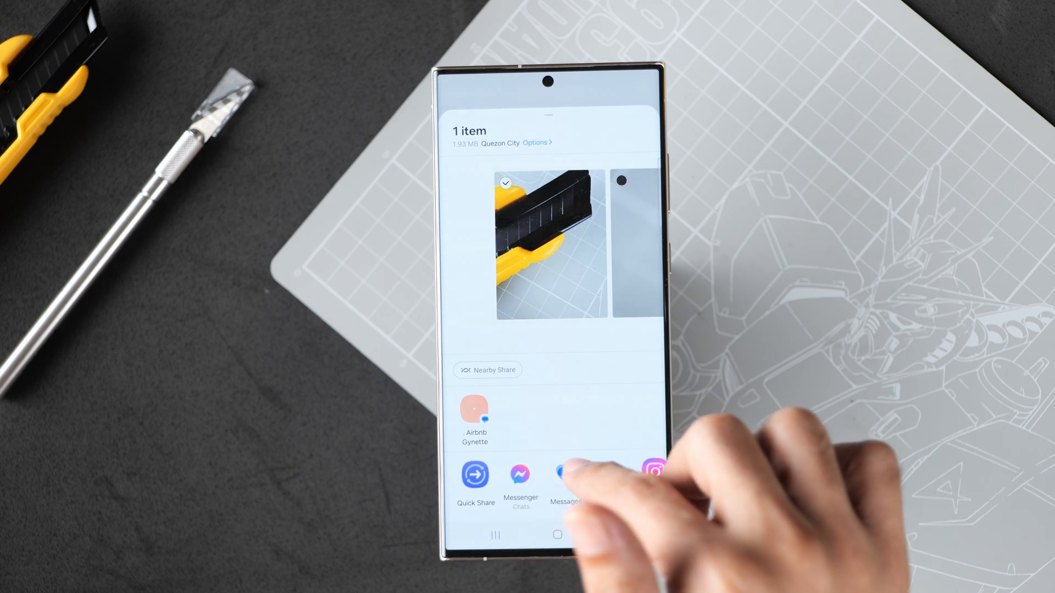
left_click(564, 474)
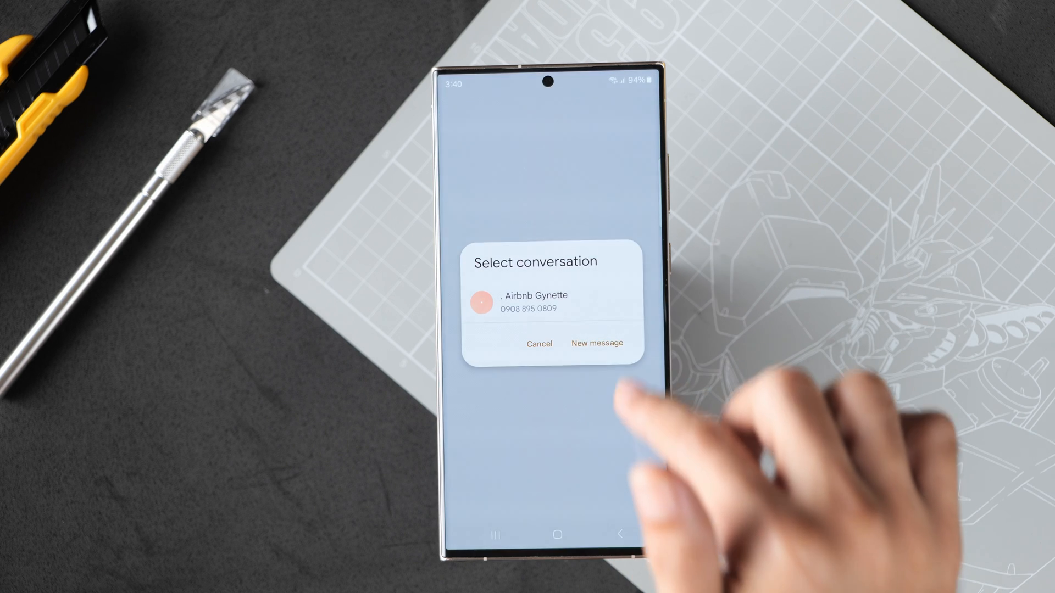
left_click(595, 343)
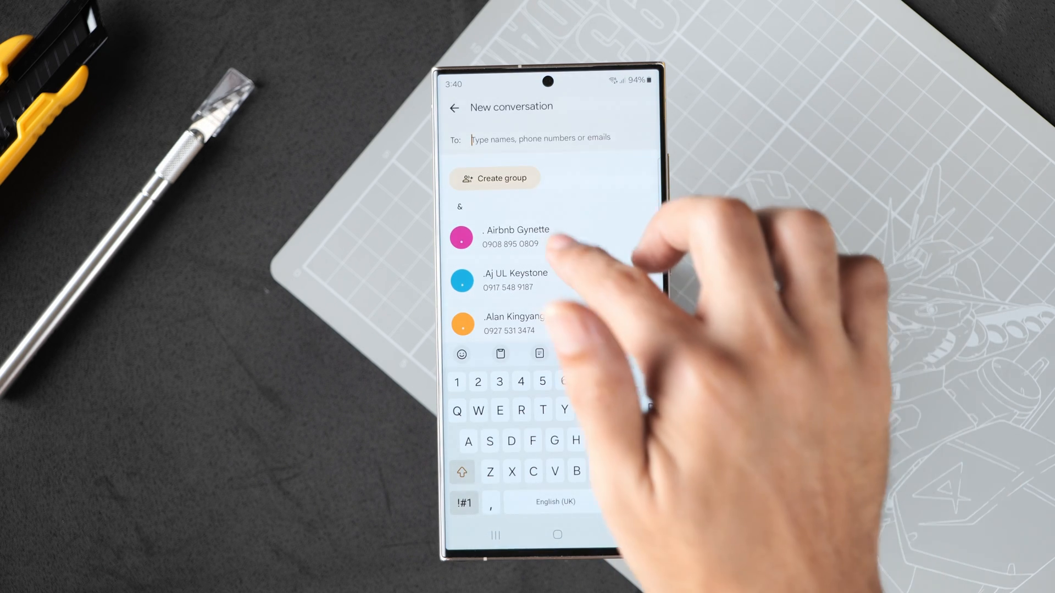
left_click(516, 237)
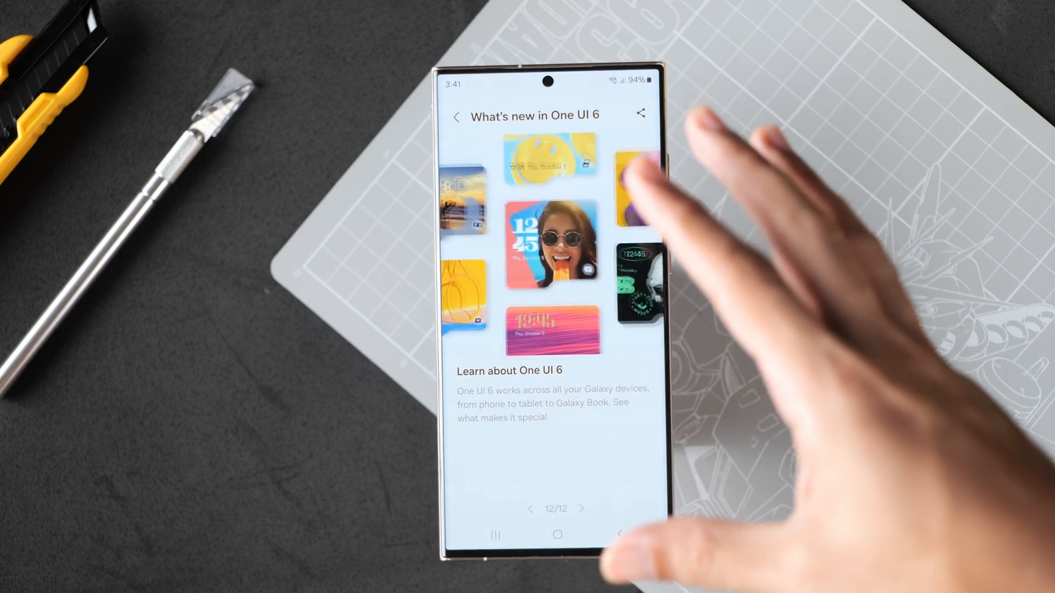
Reach page 12/12, 'Learn about One UI 6', at the end of the tips.
left_click(550, 239)
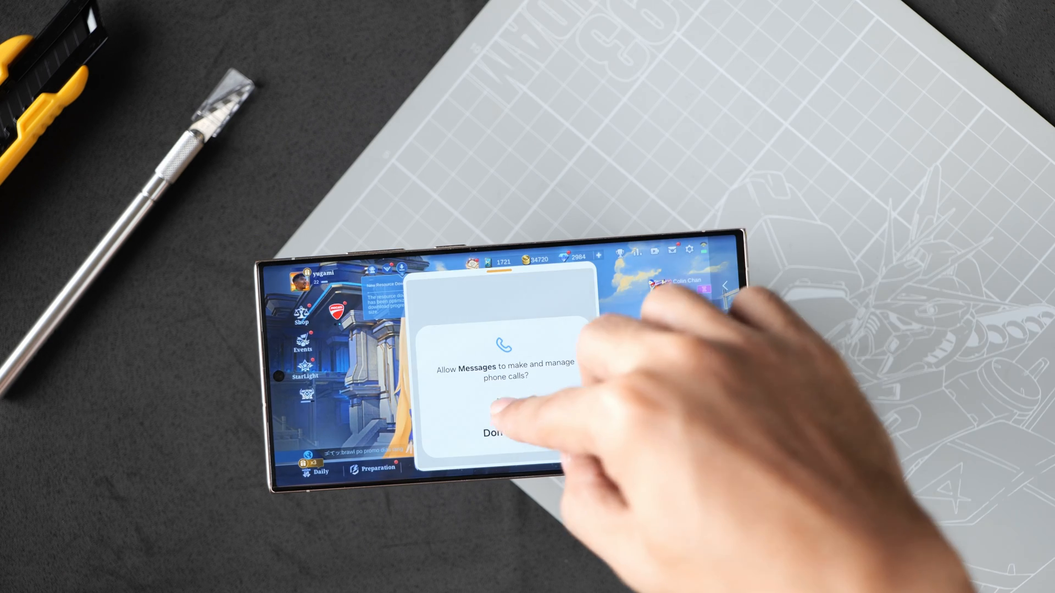
Grant Messages phone-call permission and confirm it as default SMS app in the pop-up over the game.
left_click(501, 434)
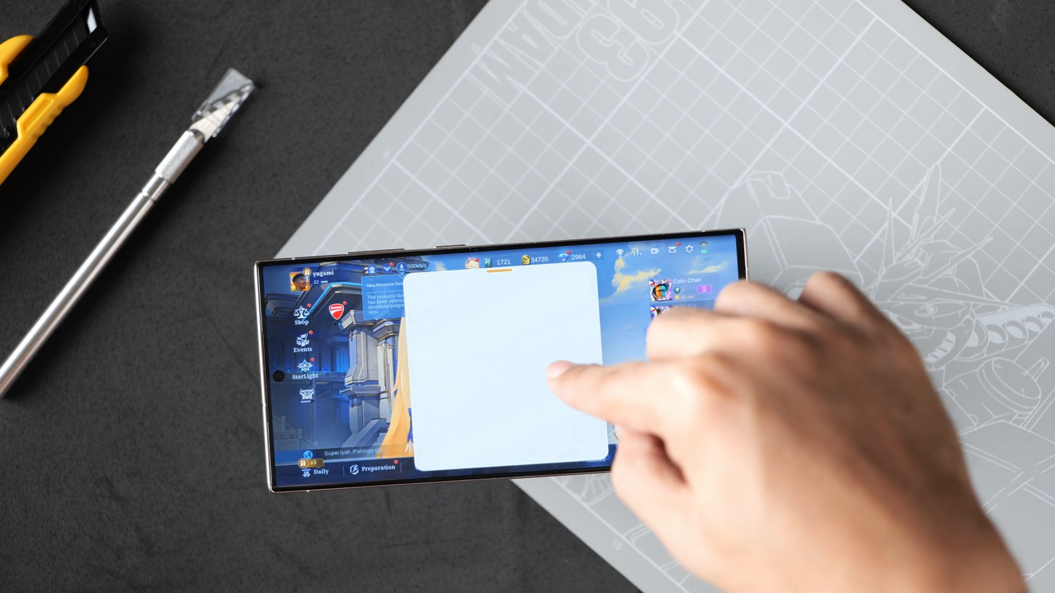
left_click(552, 377)
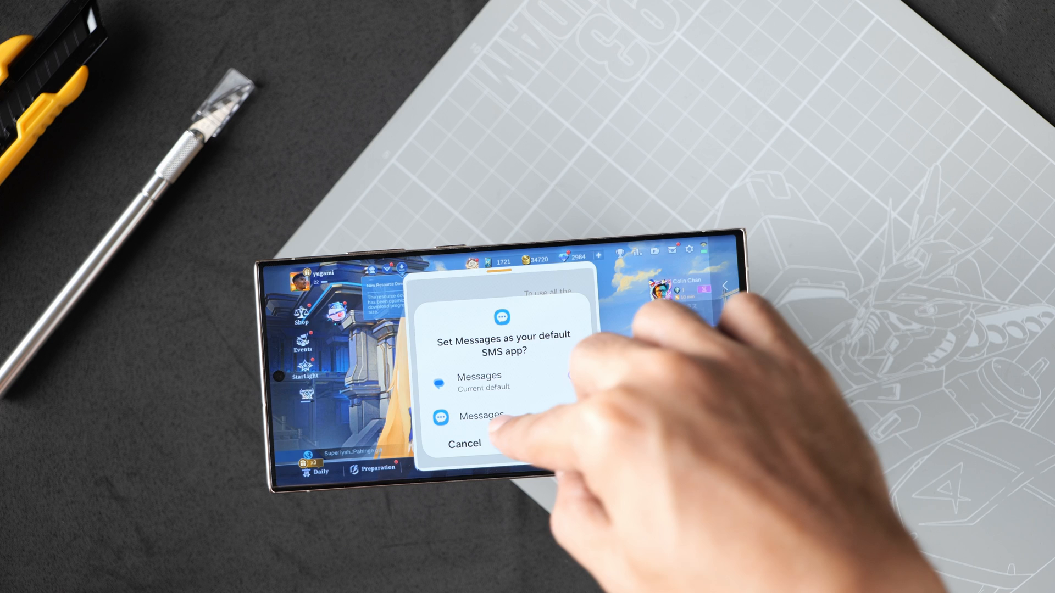
left_click(572, 374)
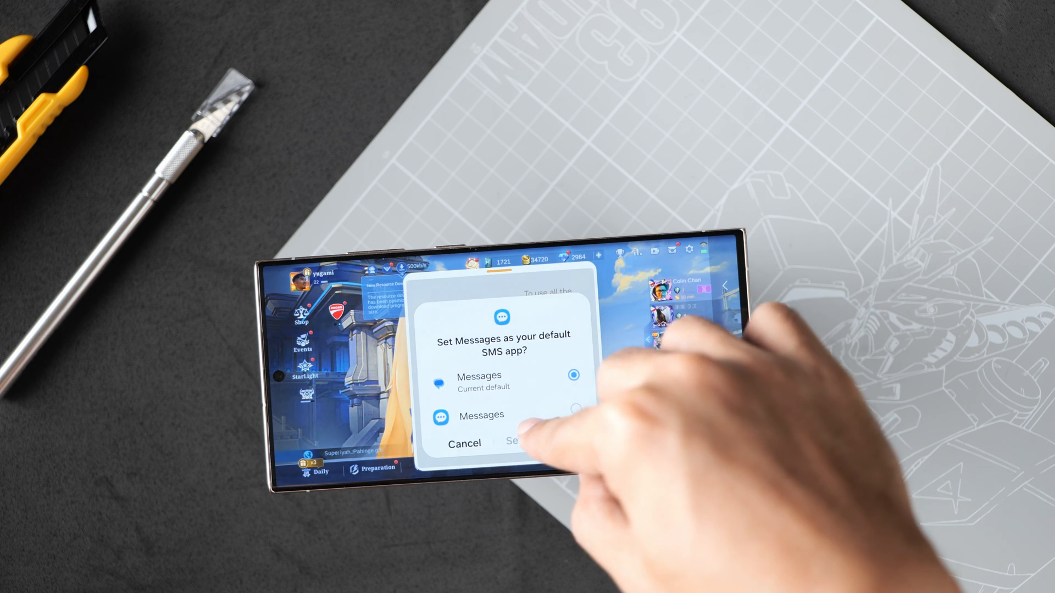
left_click(521, 443)
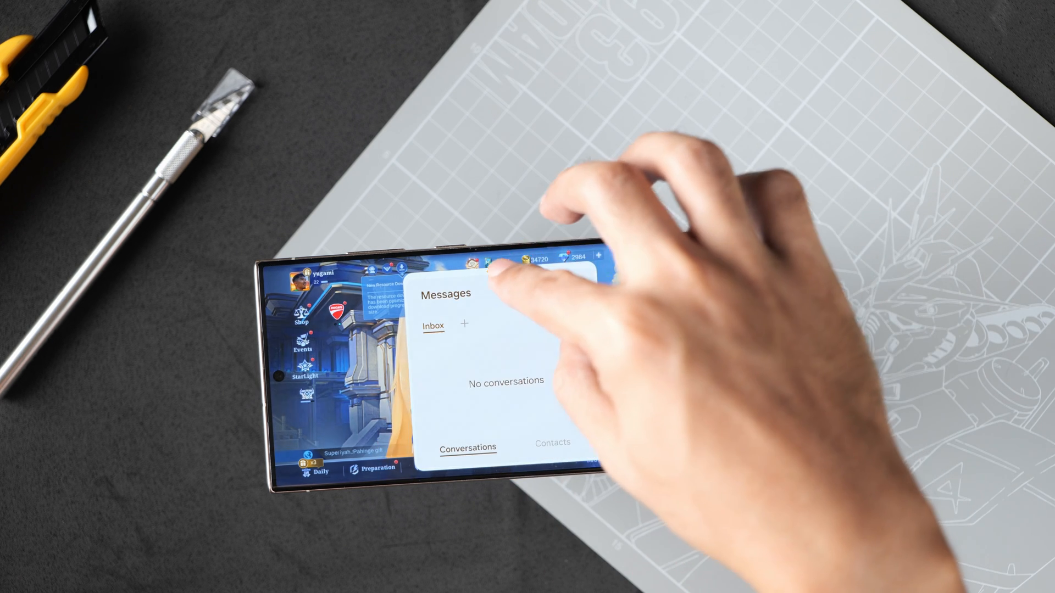